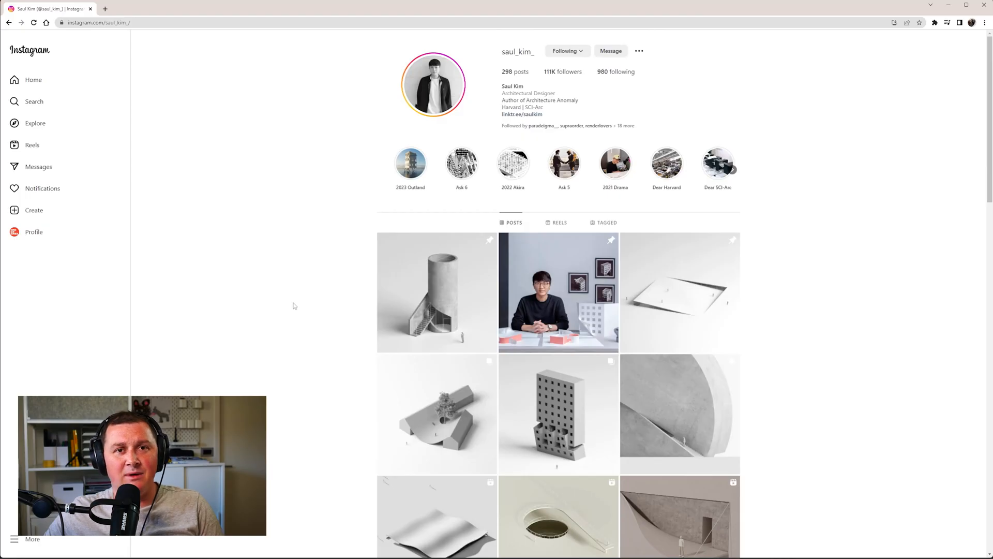
- Trace the tower's curved facade edge in red over the reference rendering in Photos
scroll("down", 3)
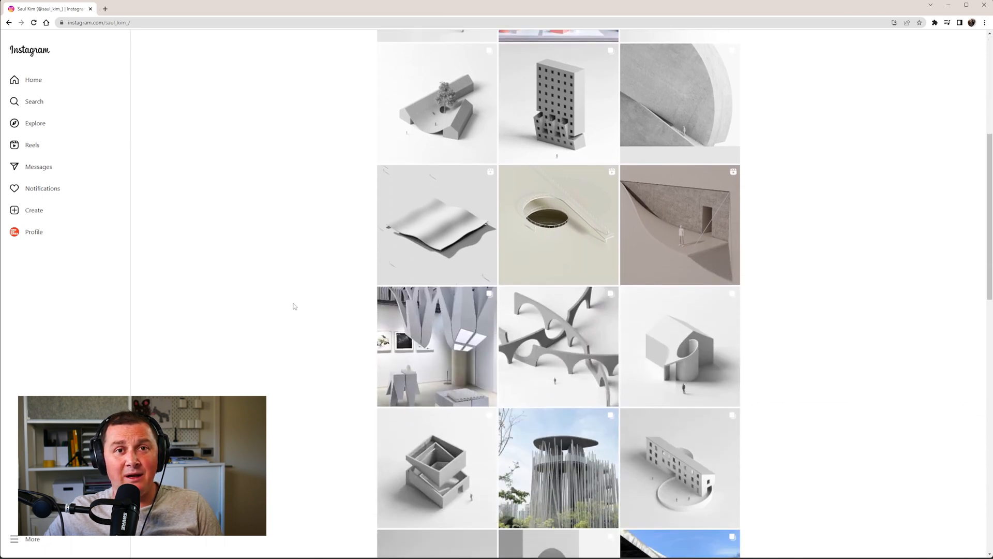
scroll("down", 3)
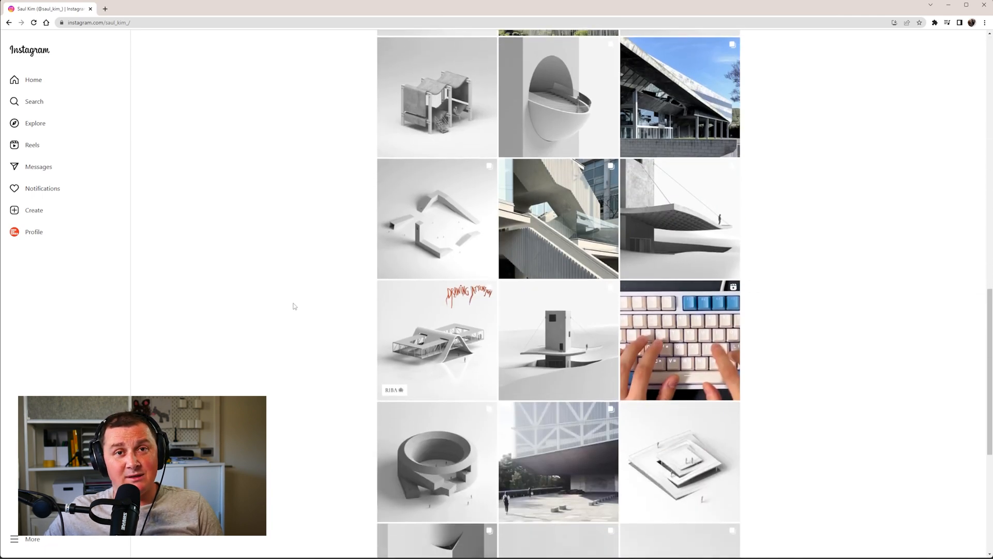
left_click(558, 340)
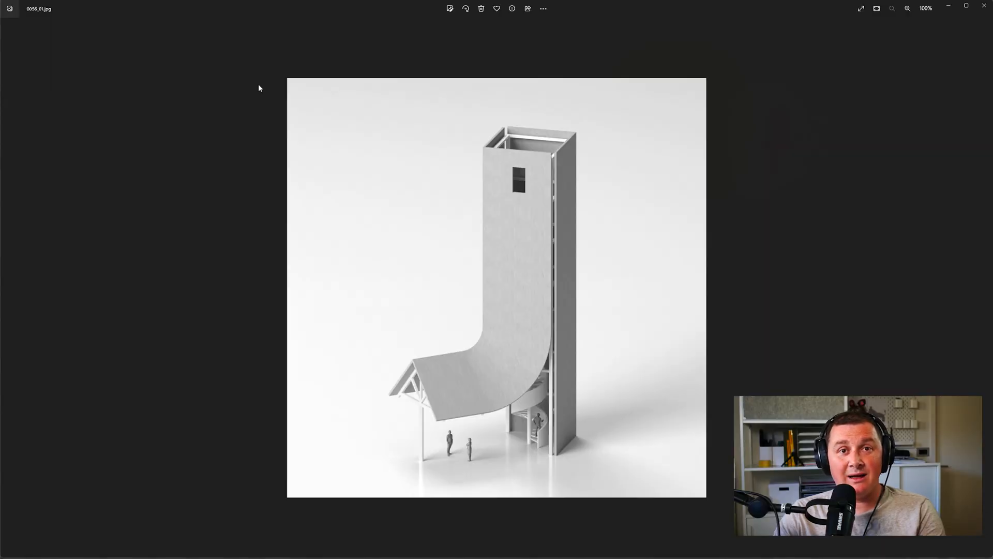
mouse_move(274, 72)
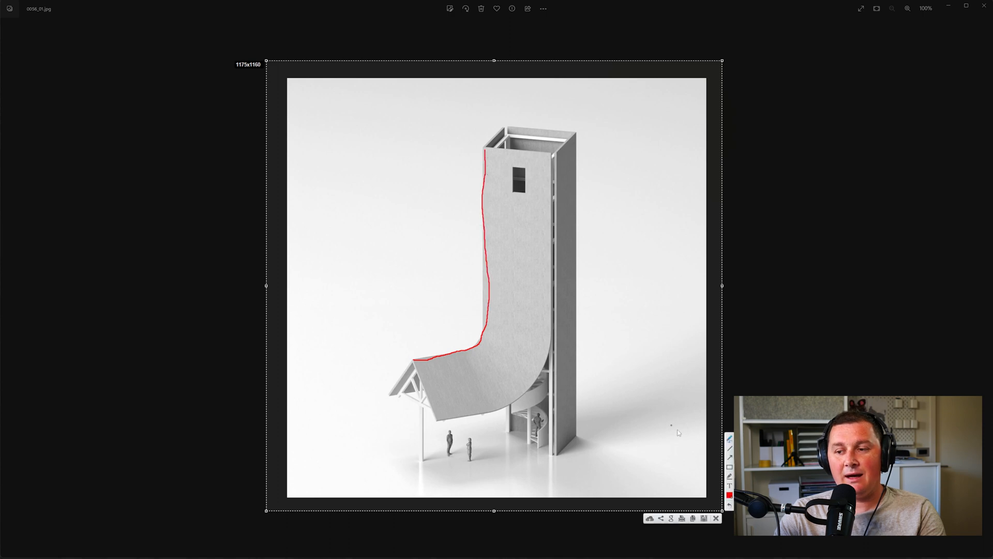
left_click(729, 494)
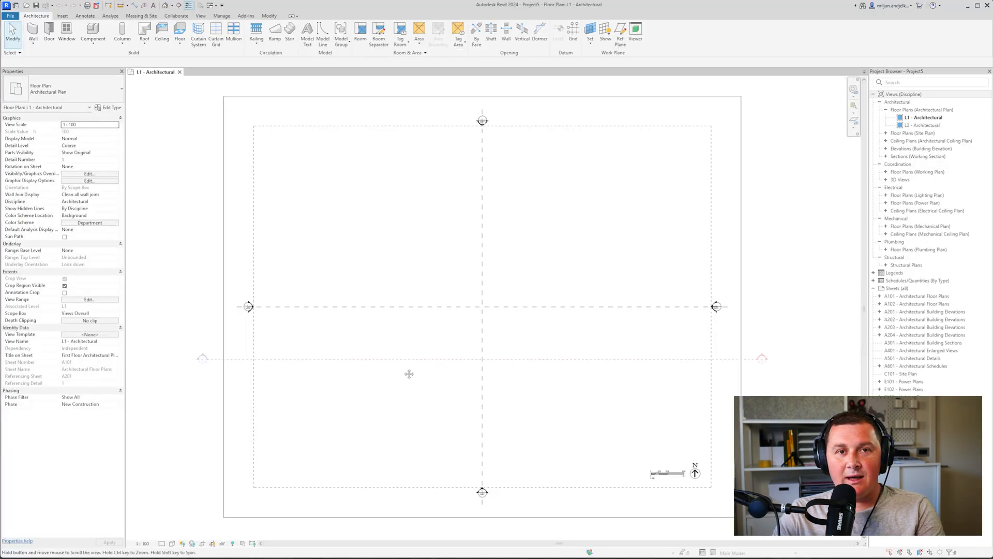
- From the South elevation, start a Model In-Place component in the Walls family category
left_click(482, 495)
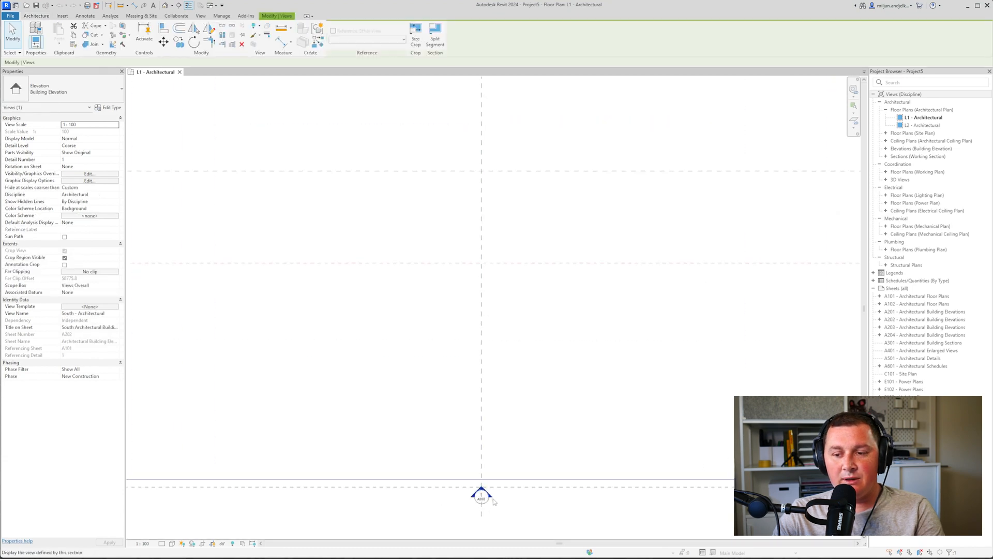
mouse_move(520, 326)
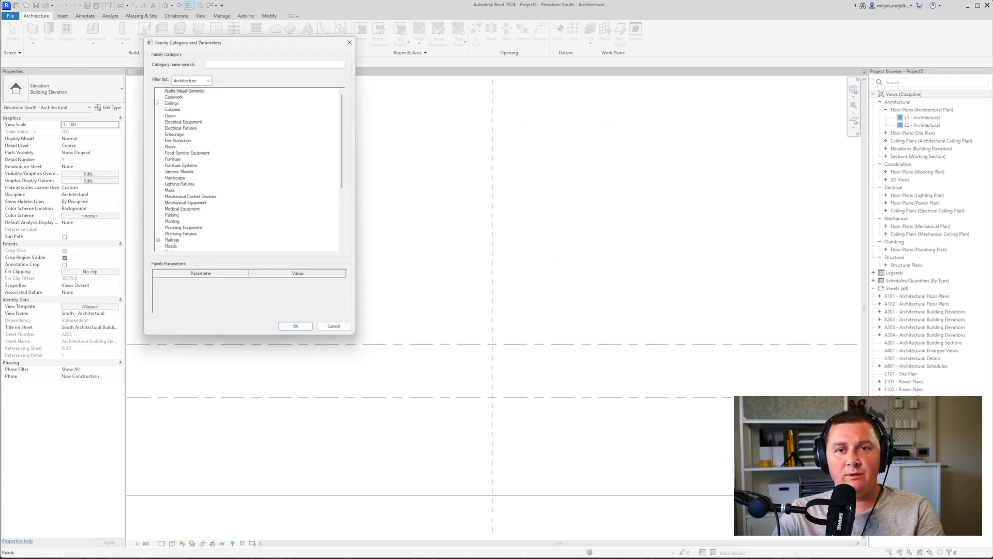
scroll("down", 3)
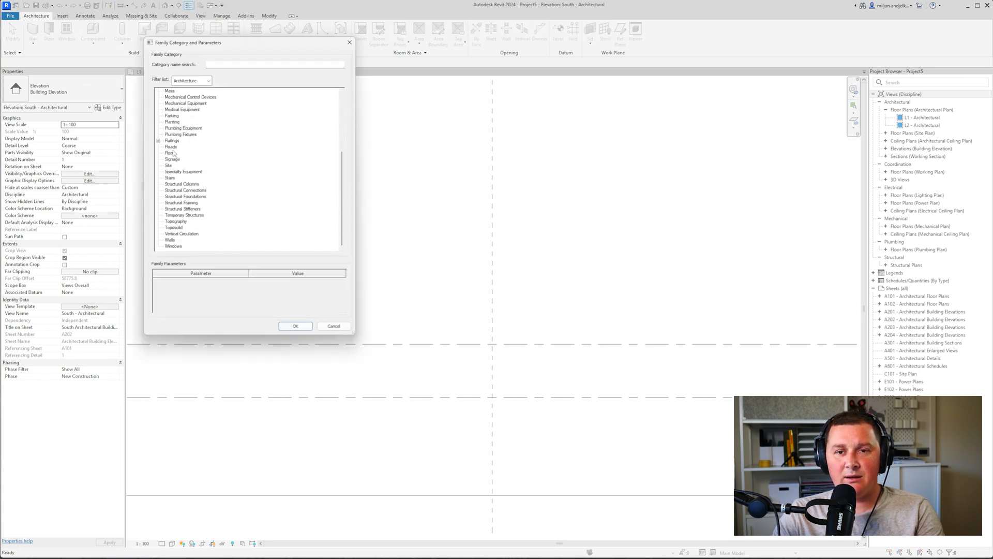
left_click(170, 239)
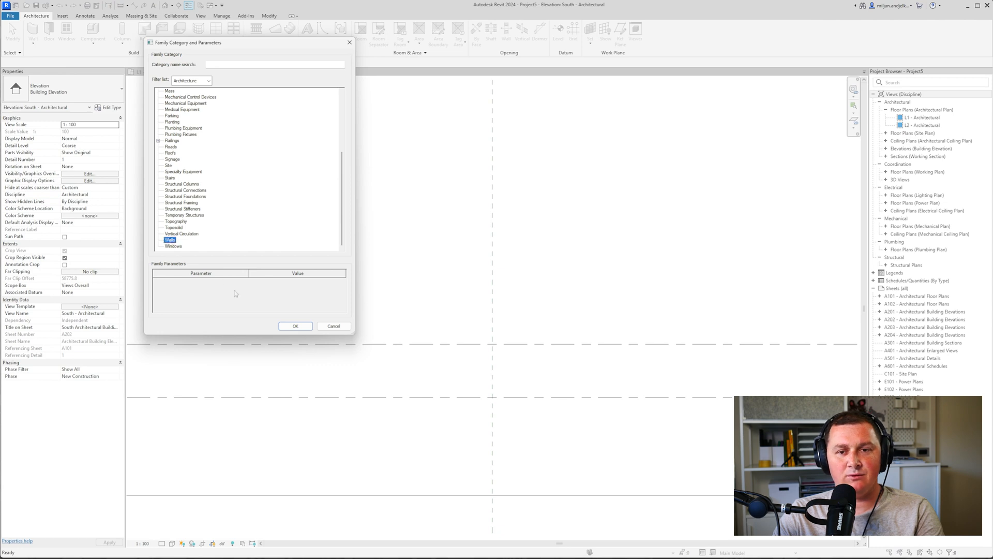
left_click(294, 326)
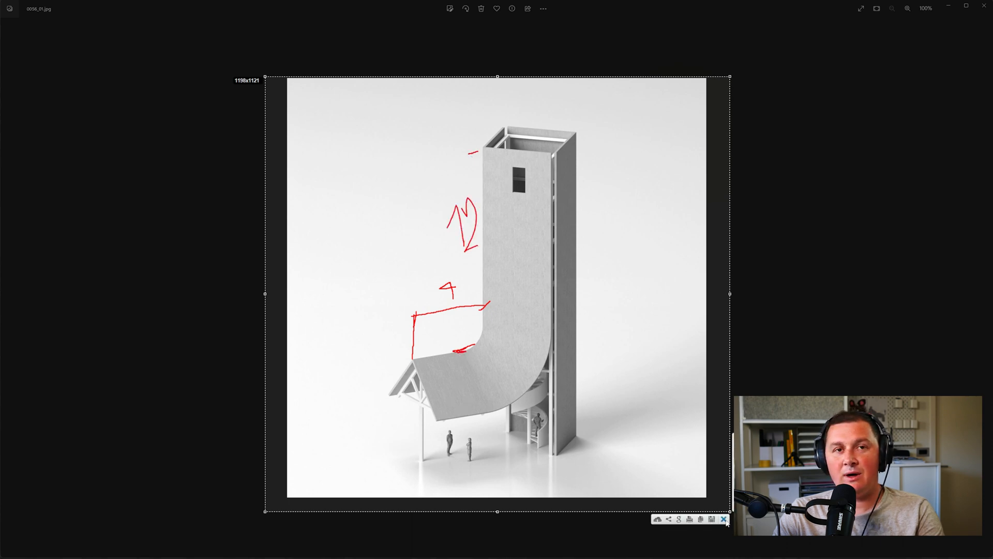
left_click(724, 518)
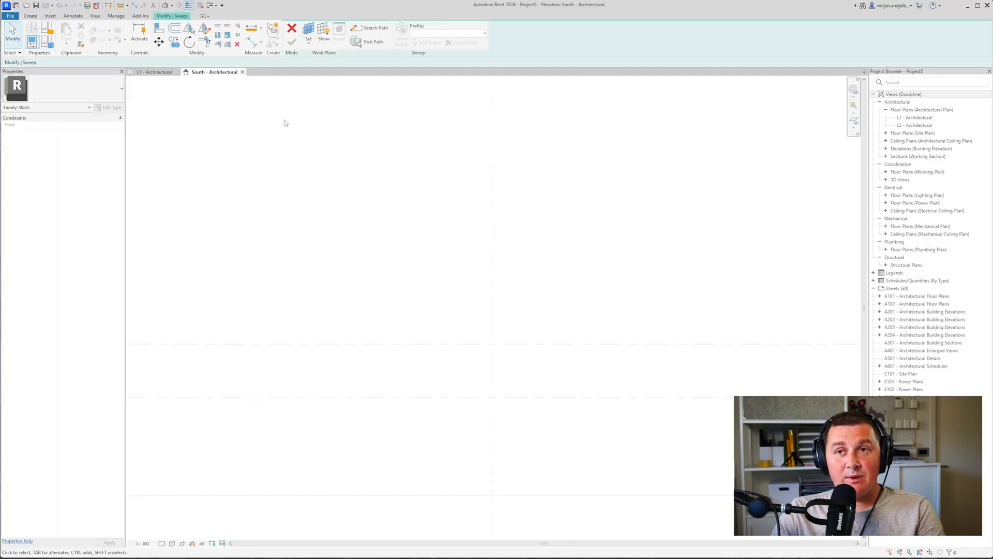
mouse_move(285, 123)
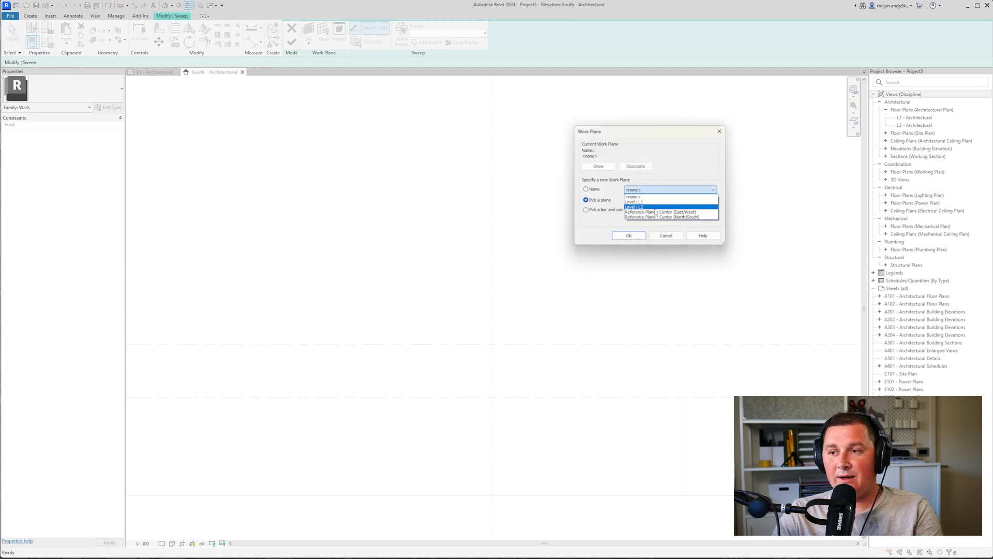
- Sketch the sweep path on Reference Plane: Center, a vertical line filleted into a horizontal run
left_click(628, 236)
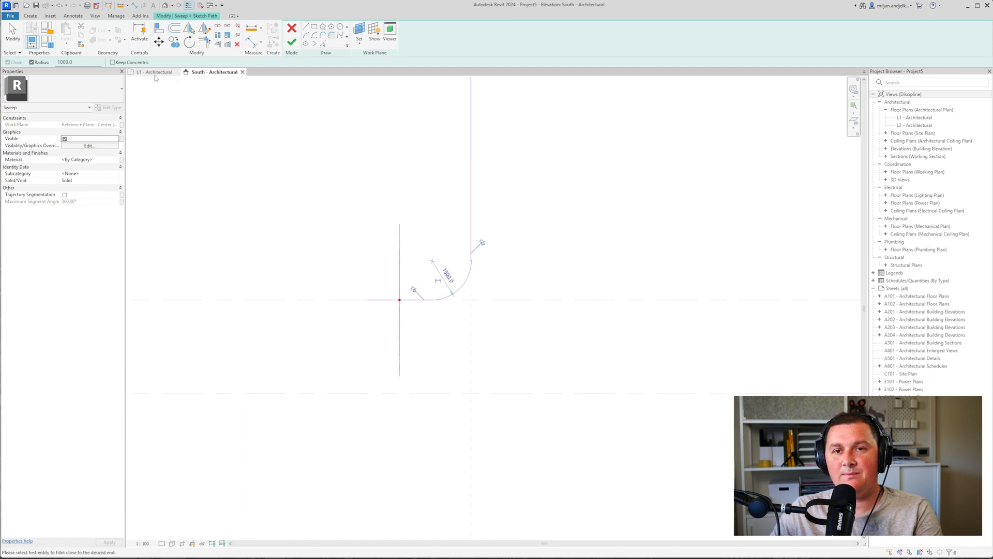
left_click(292, 30)
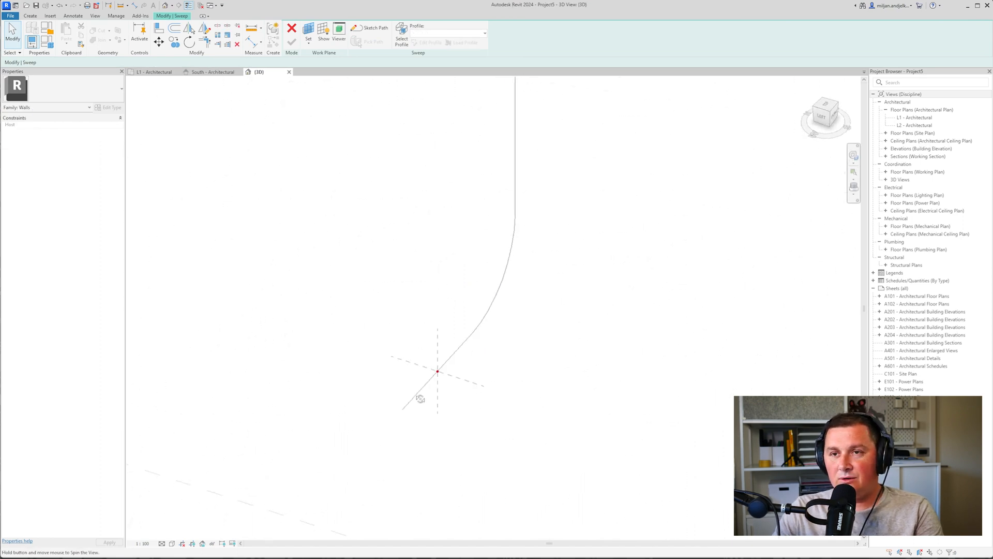
- Sketch the V-shaped sweep profile in 3D, finish it and complete the in-place wall
left_click(428, 43)
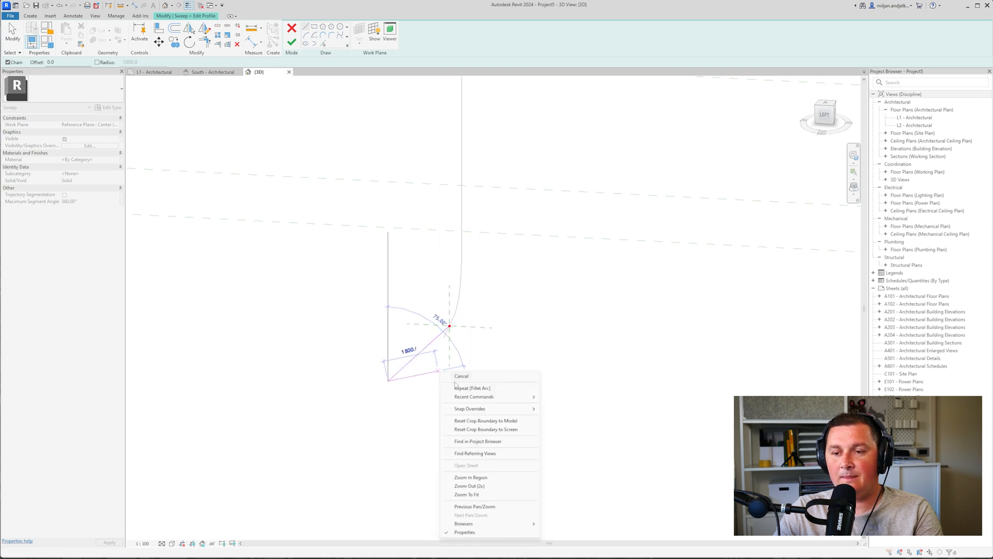
left_click(462, 376)
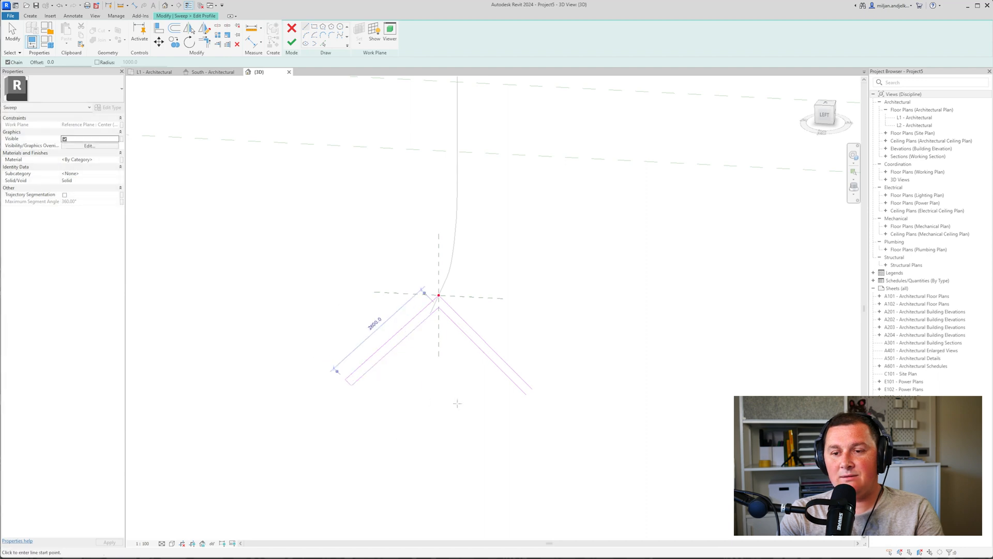
left_click(532, 388)
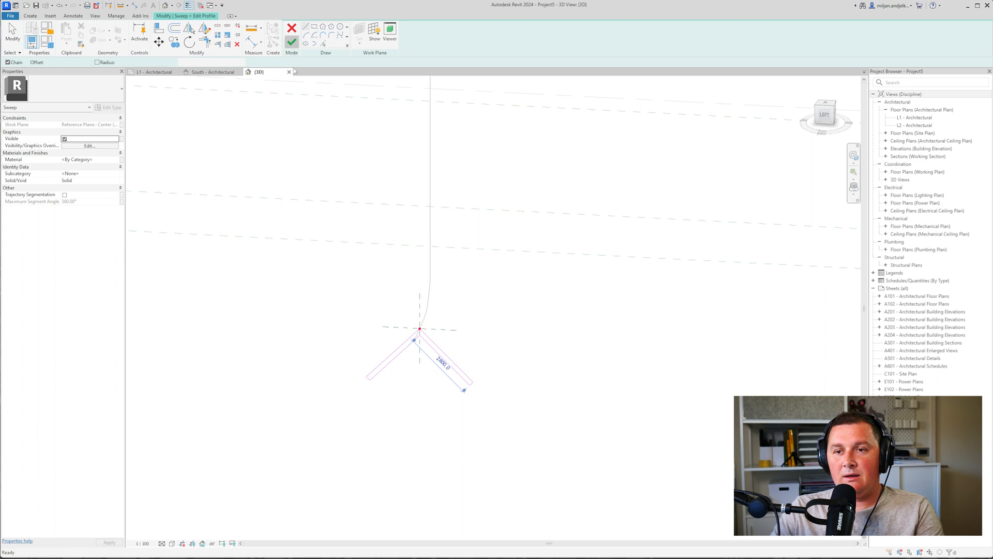
left_click(292, 29)
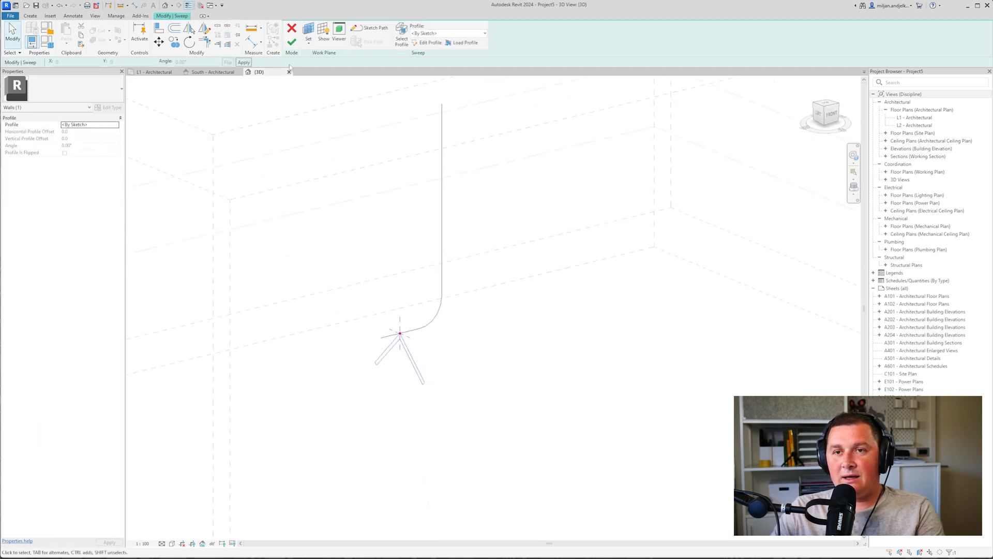
left_click(292, 32)
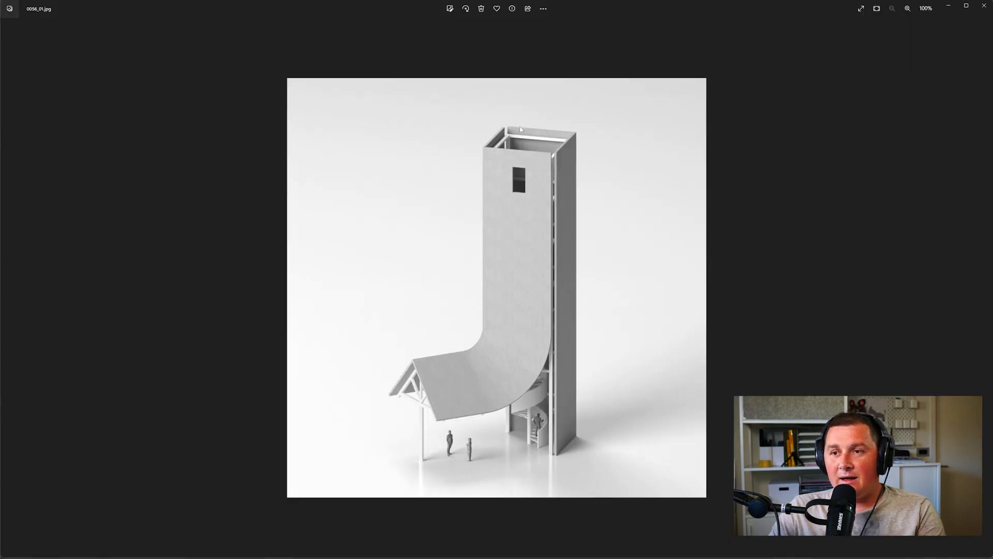
mouse_move(896, 45)
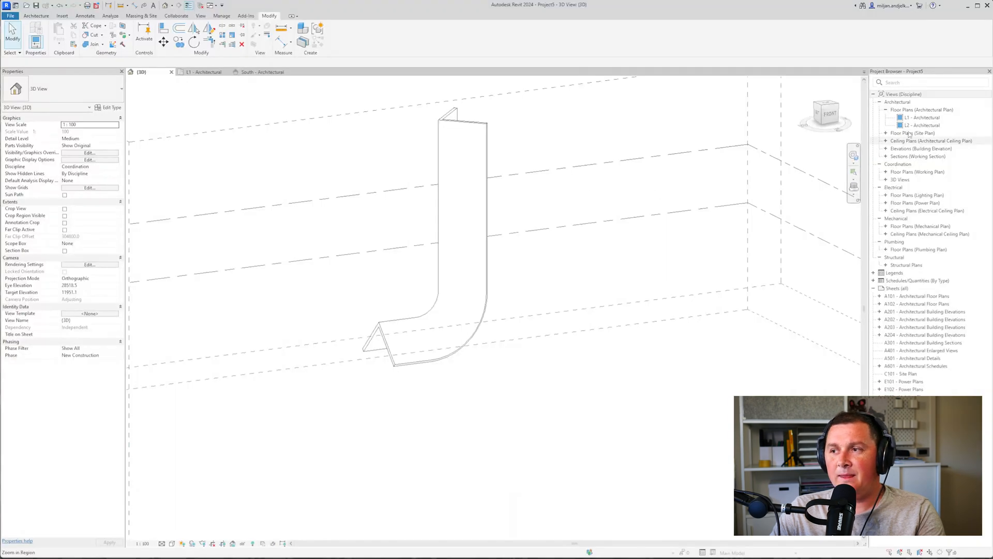
- Add level L3 in the South elevation and create its floor plan view
left_click(260, 71)
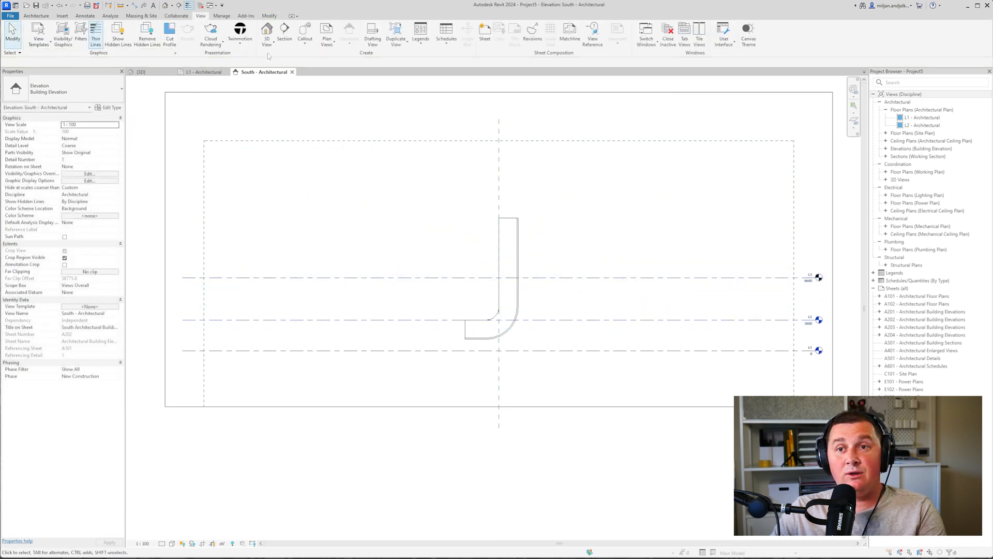
left_click(325, 33)
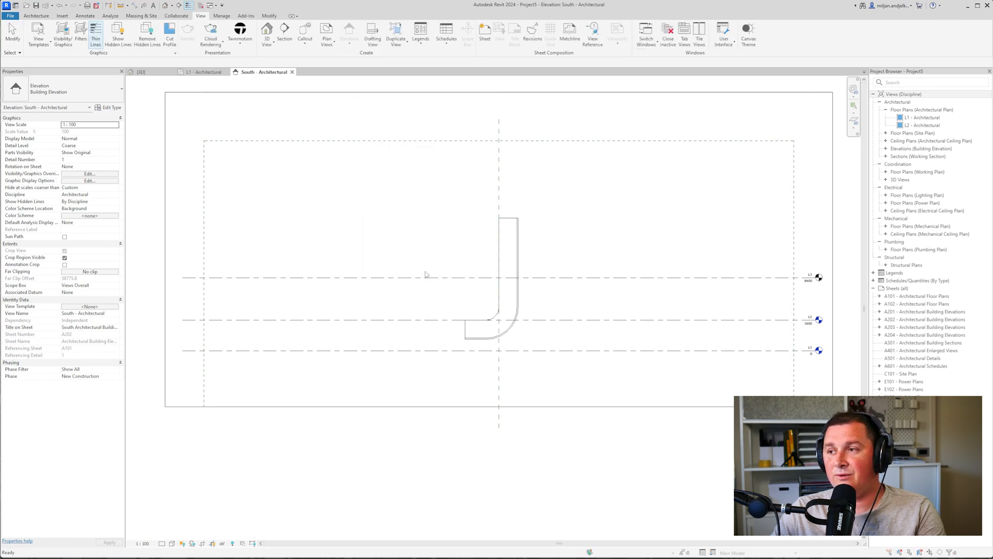
double_click(905, 134)
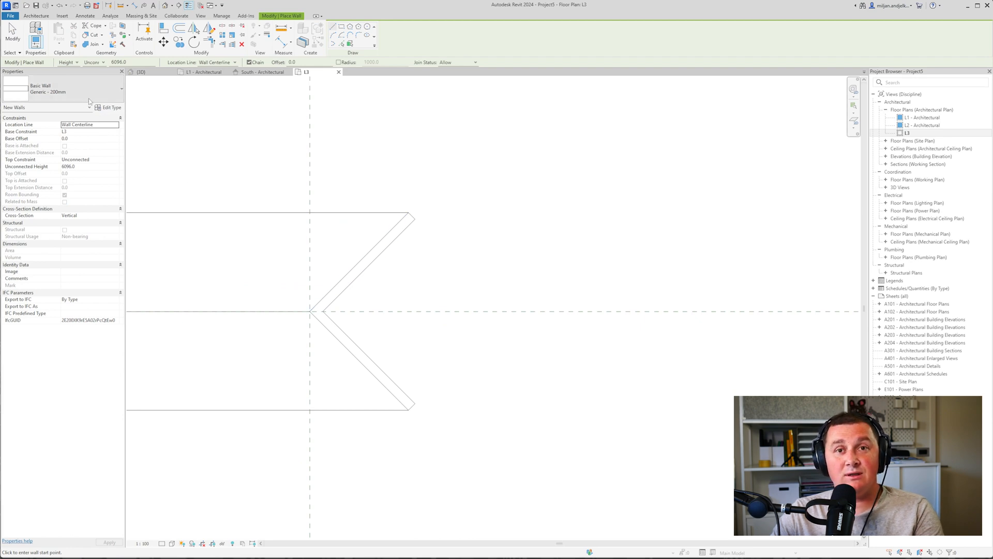
mouse_move(72, 98)
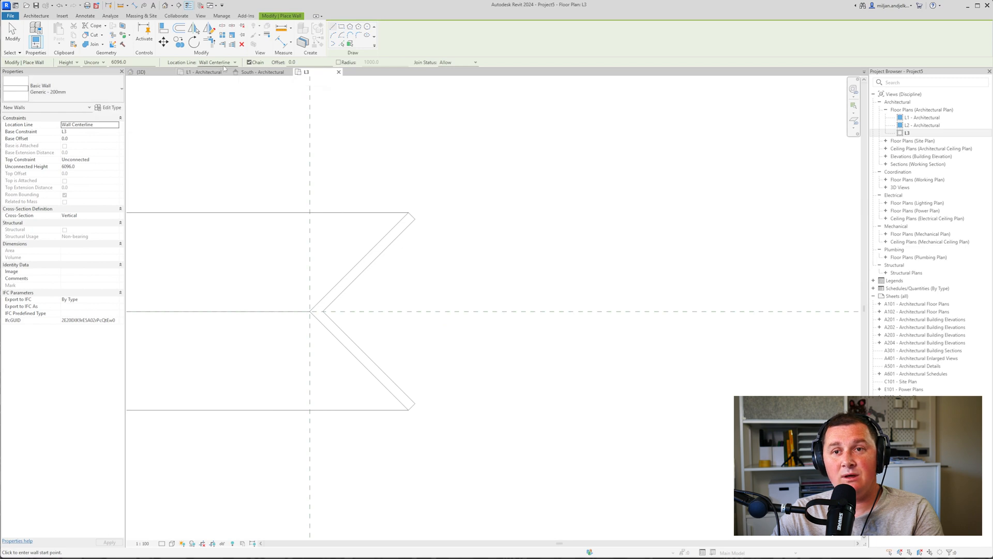
- Draw two 200mm walls at Finish Face: Exterior, meeting at a right angle to close the square
left_click(215, 62)
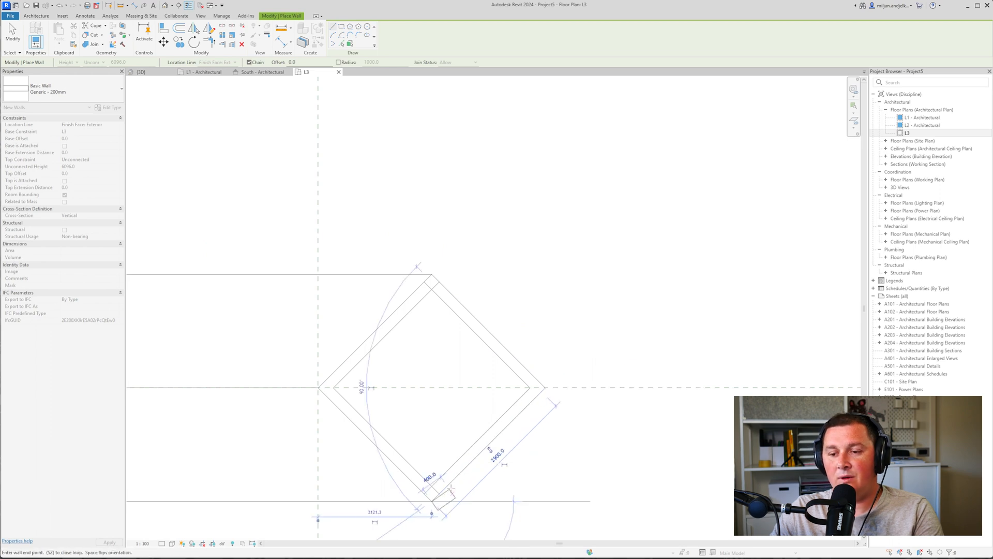
left_click(487, 450)
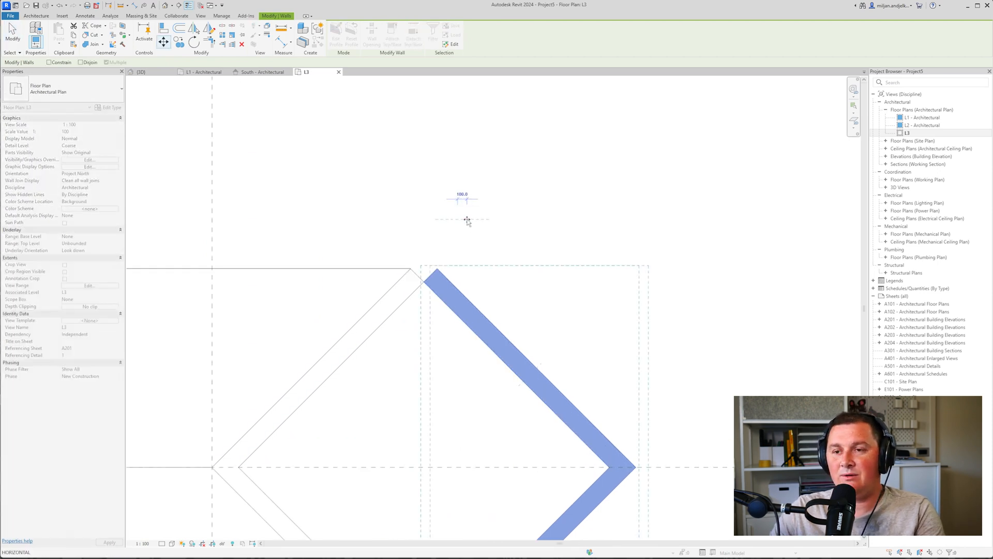
left_click(199, 16)
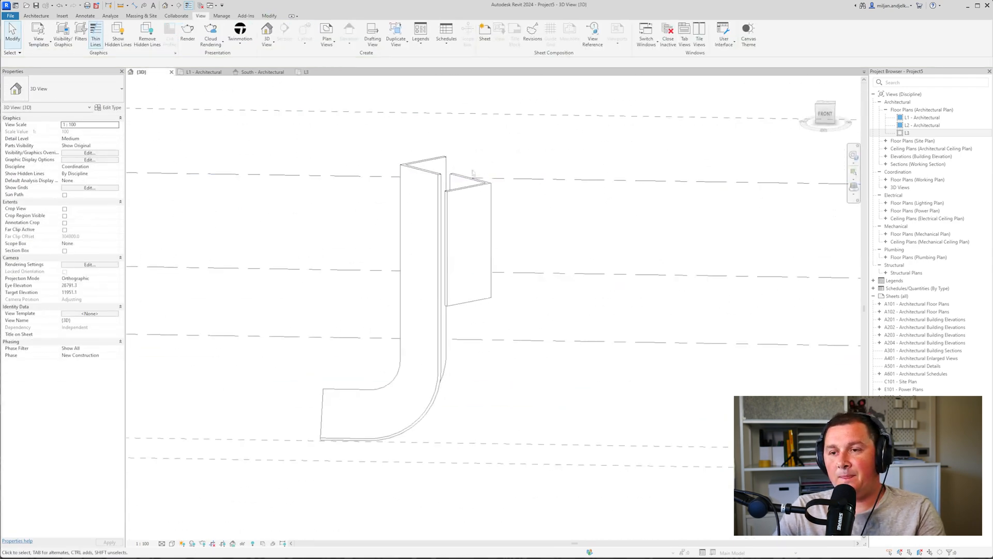
- Align the straight walls' tops to the J wall and hide Levels in the 3D view
left_click(472, 242)
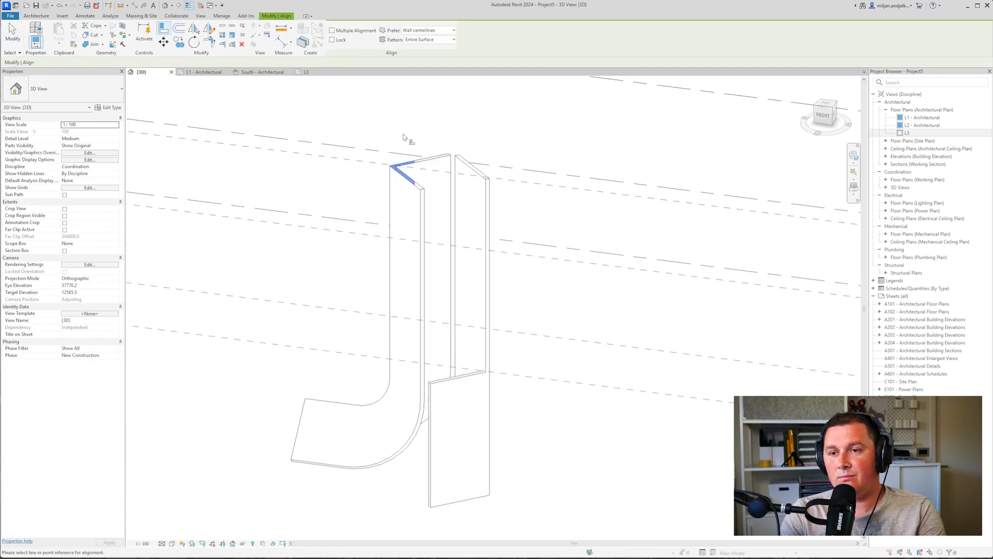
left_click(200, 16)
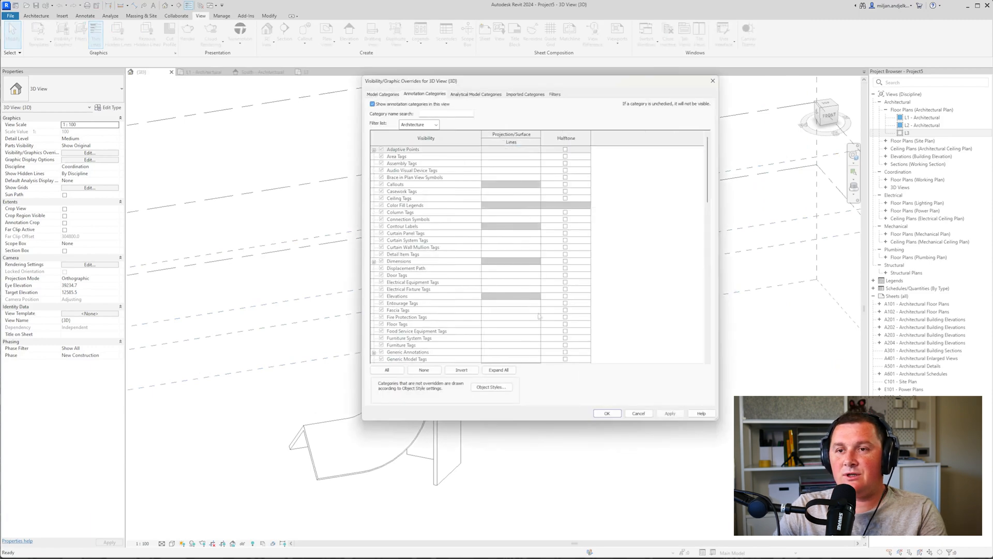
left_click(606, 413)
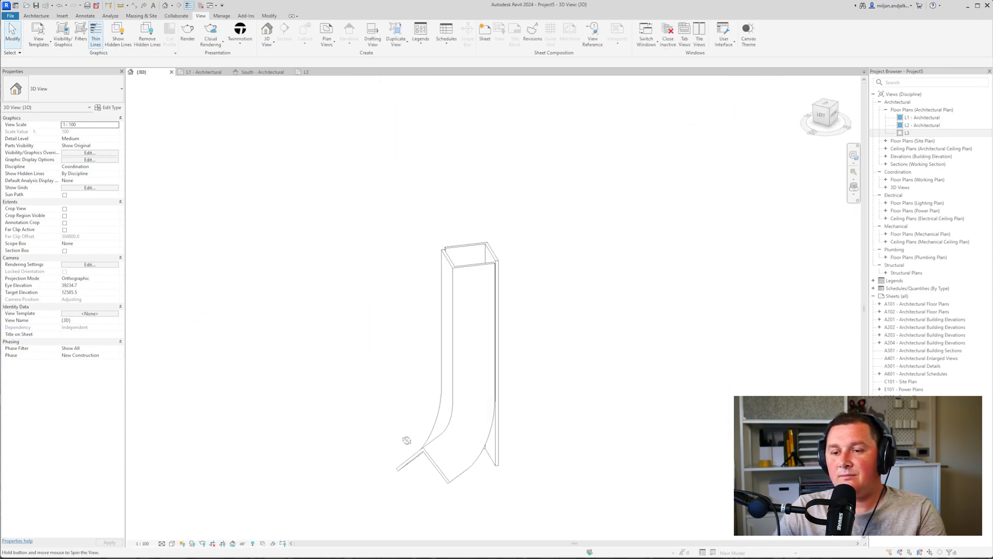